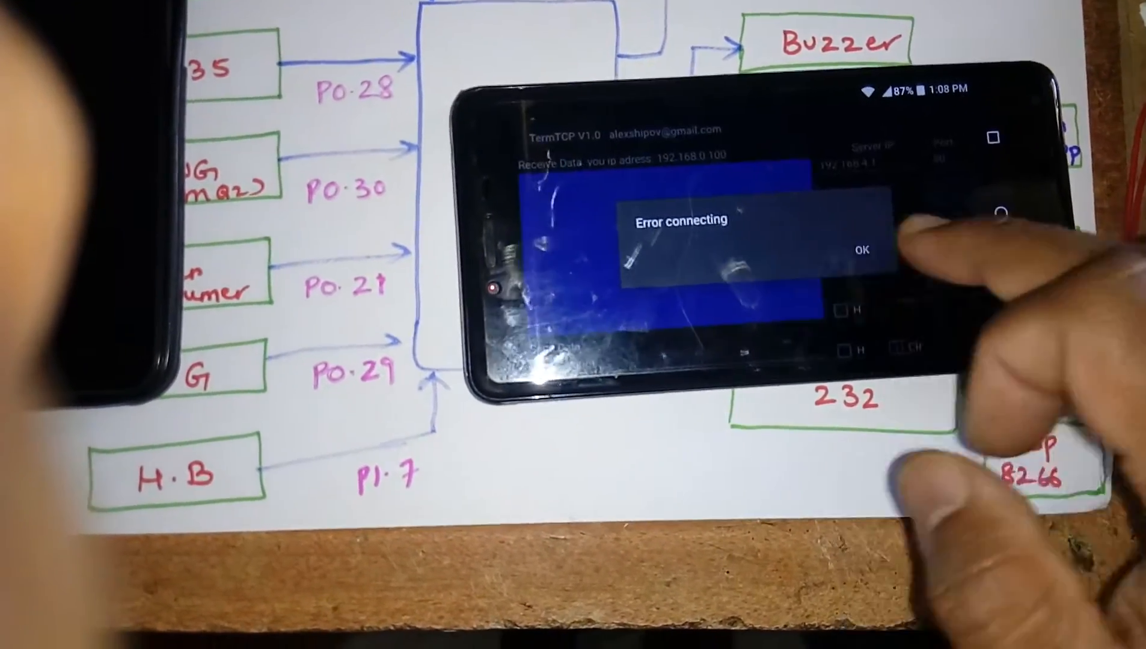
Step: Acknowledge the 'Error connecting' dialog shown by TermTCP
{"action": "left_click", "coordinate": [861, 249]}
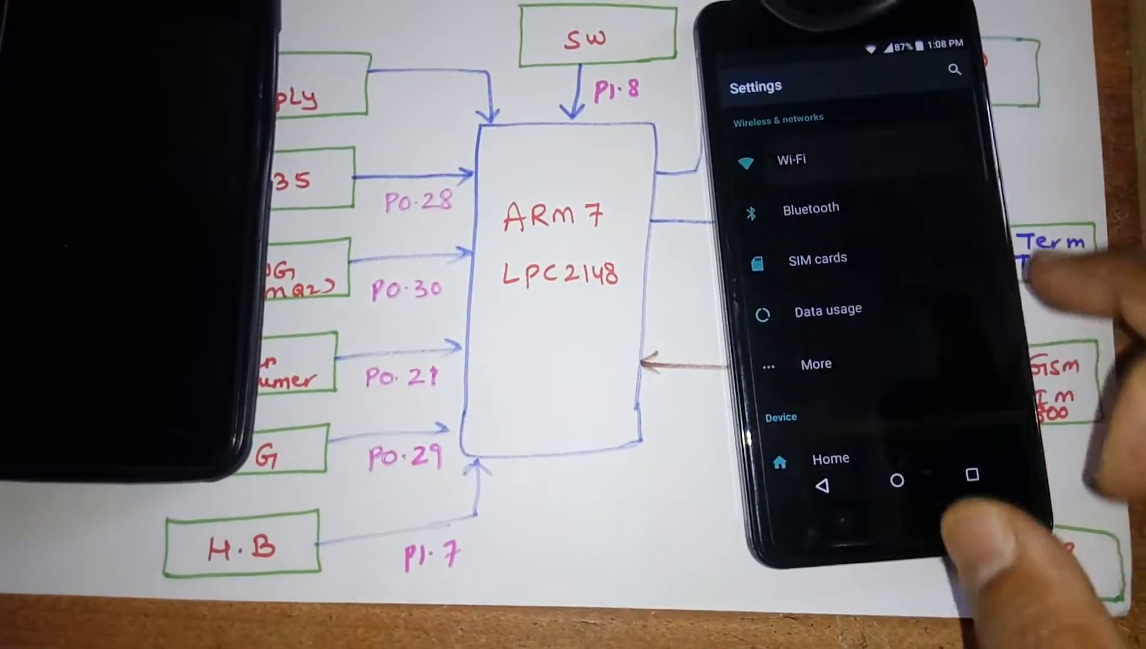
Step: Check the Wi-Fi settings for the ESP8266 network connection
{"action": "left_click", "coordinate": [791, 160]}
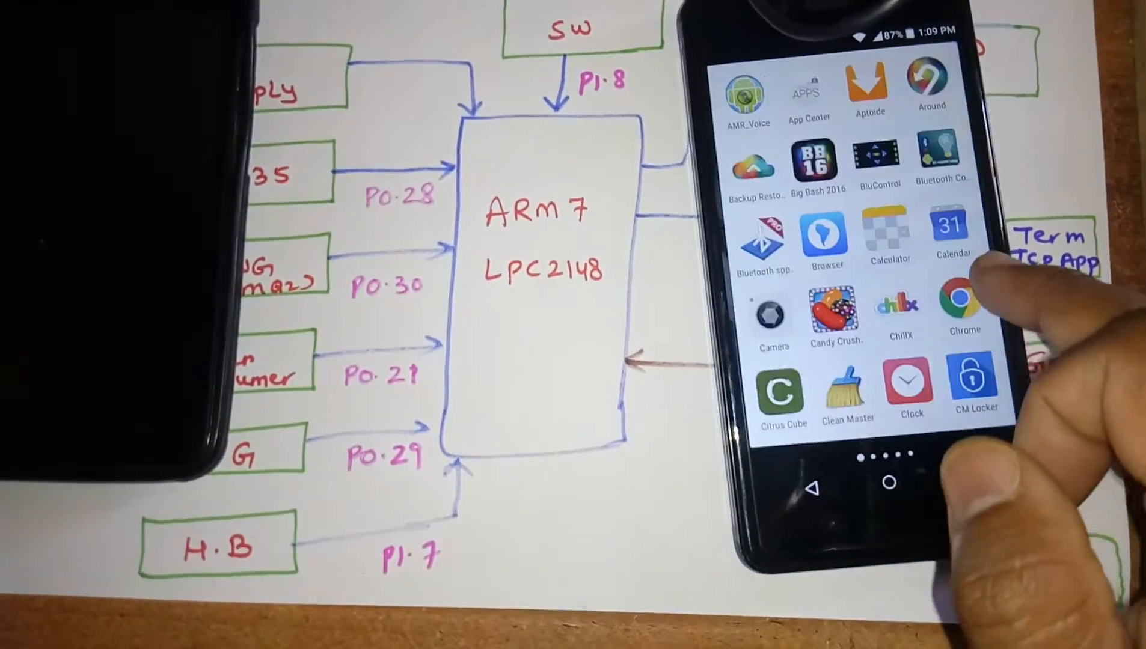
Step: Return to TermTCP from the app drawer, clear the error and enter server IP 192.168.4.1
{"action": "scroll", "scroll_direction": "left", "scroll_amount": 3}
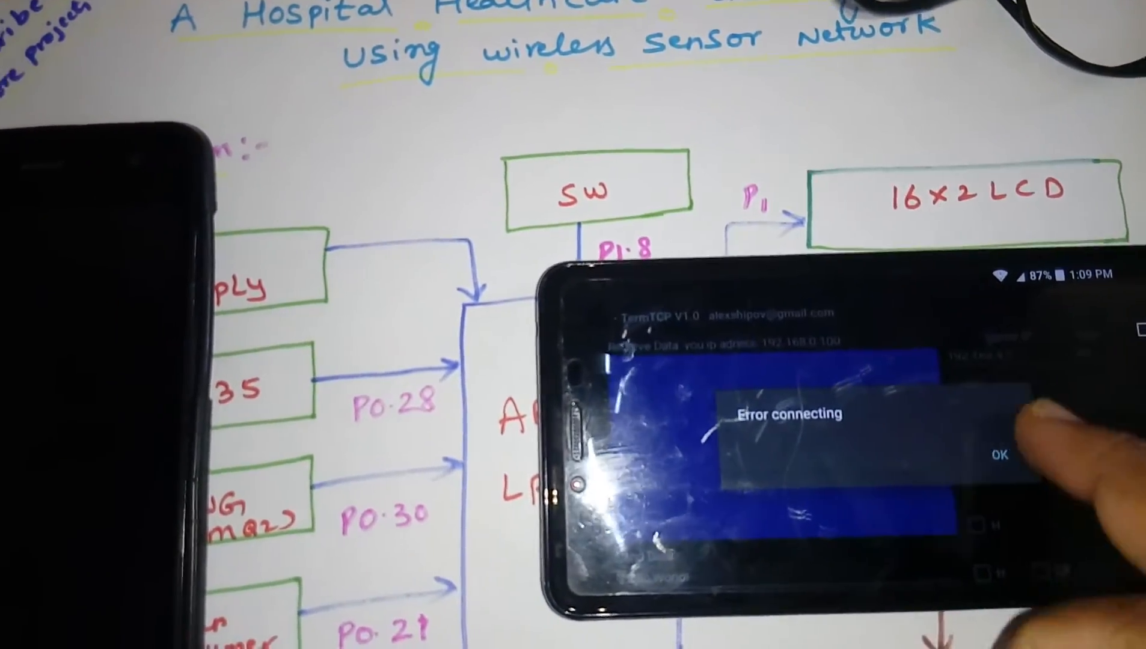
{"action": "left_click", "coordinate": [998, 456]}
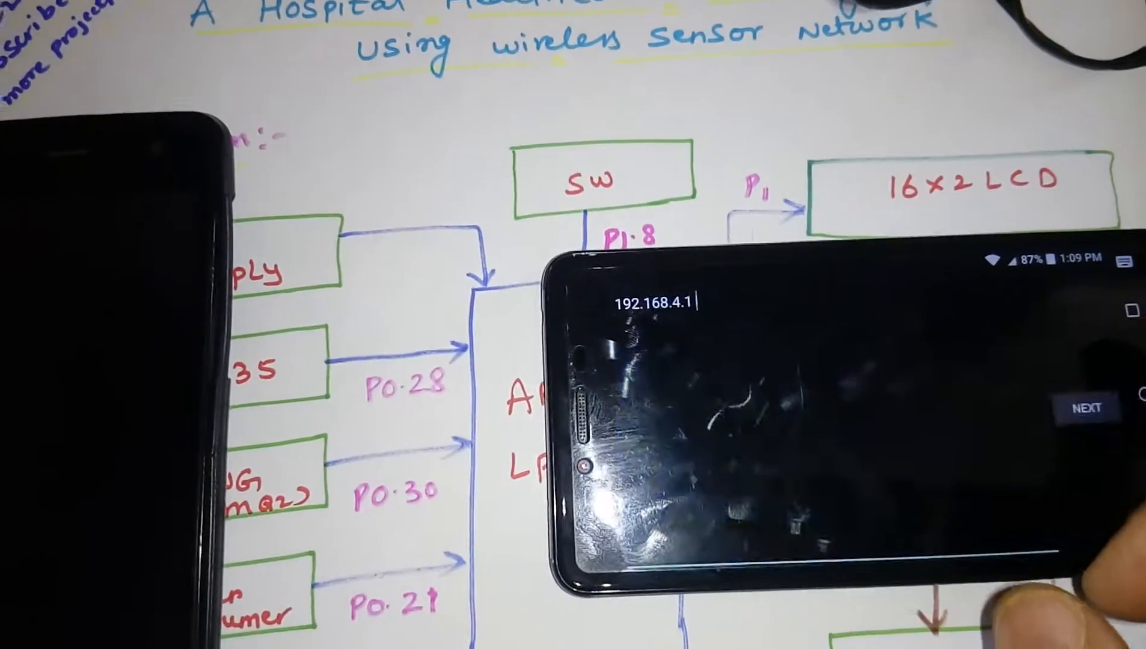